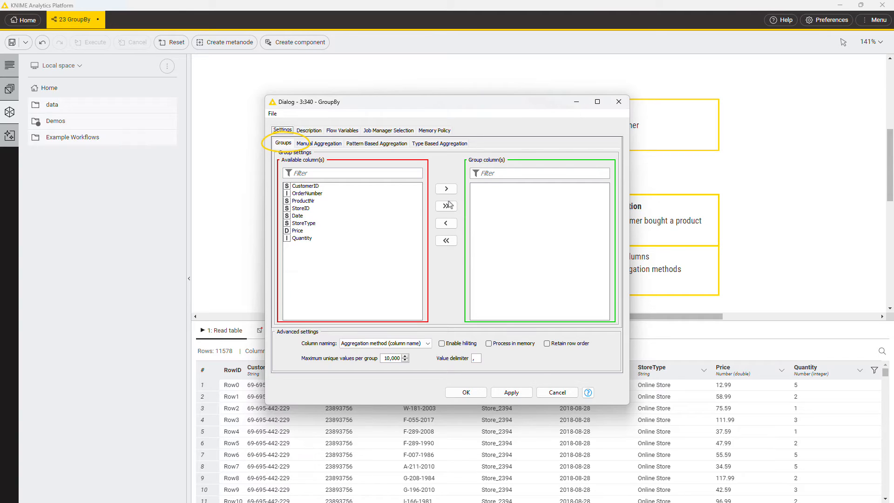
Step: Move CustomerID and ProductNr into the group columns and confirm the GroupBy dialog
left_click(446, 188)
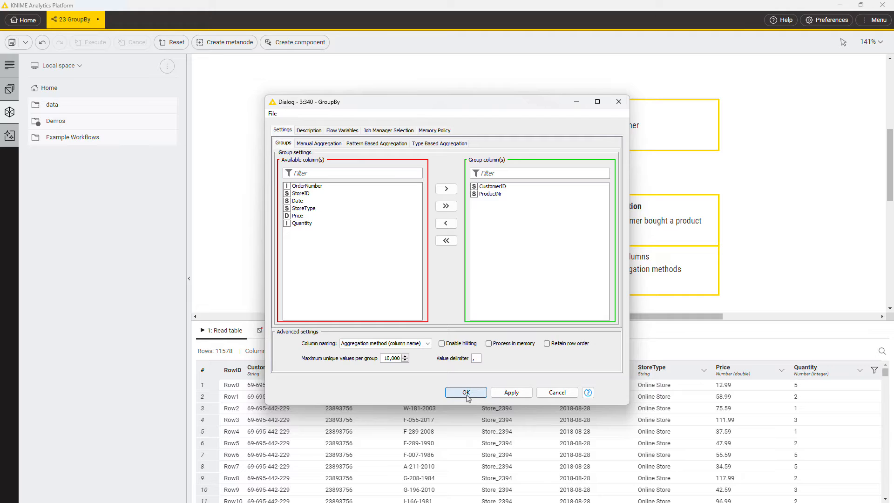
left_click(465, 392)
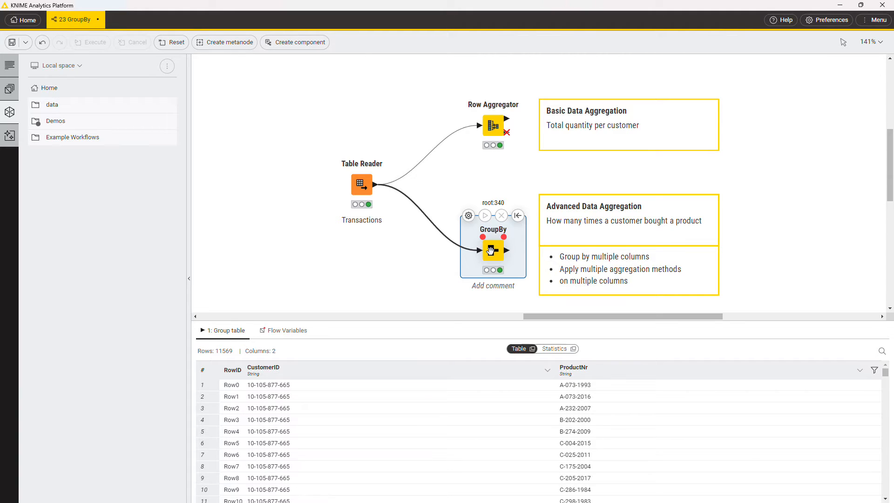
Step: Reopen the GroupBy node's configuration dialog
double_click(492, 250)
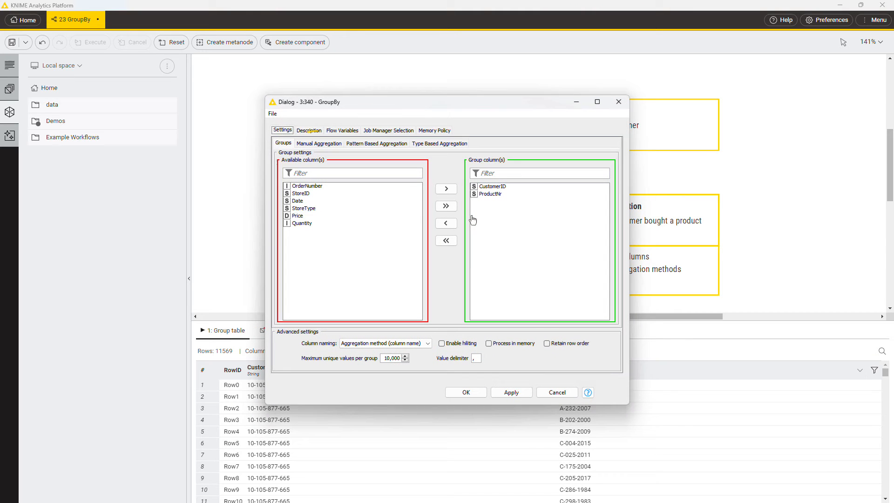
Step: In Manual Aggregation, add Quantity with a Sum aggregation
left_click(319, 143)
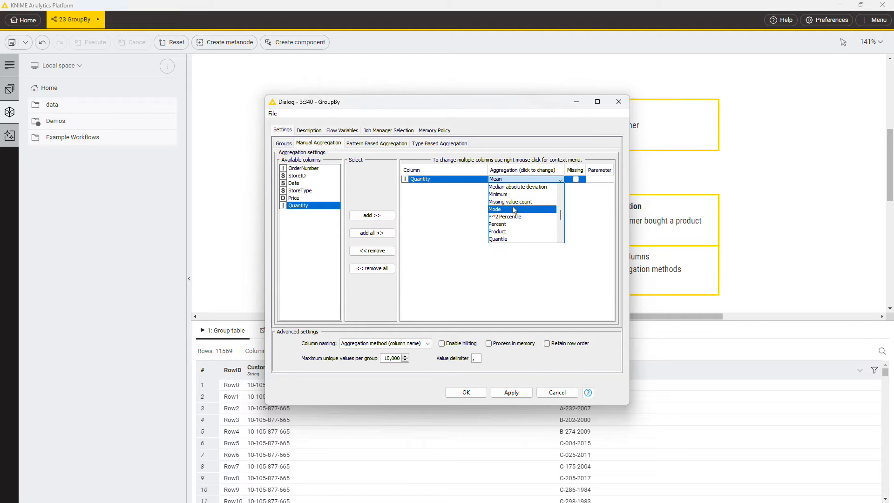
scroll("down", 3)
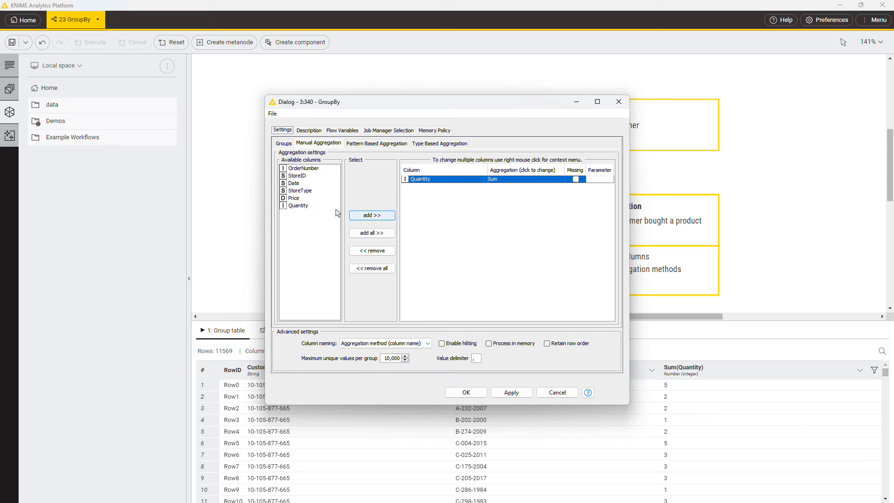
Step: Accept the Mean(Quantity) and First(Date) aggregations and close the dialog
left_click(371, 215)
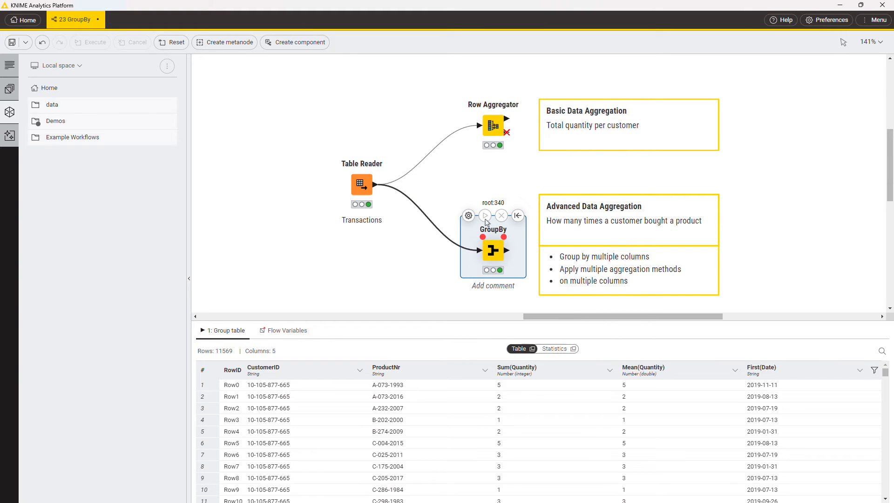
Step: Reopen GroupBy and add OrderNumber to the manual aggregation columns
double_click(492, 247)
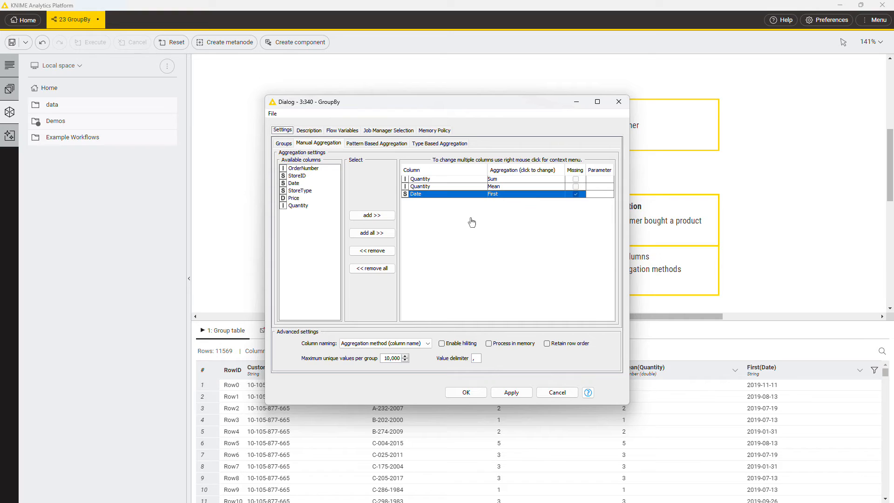
mouse_move(498, 216)
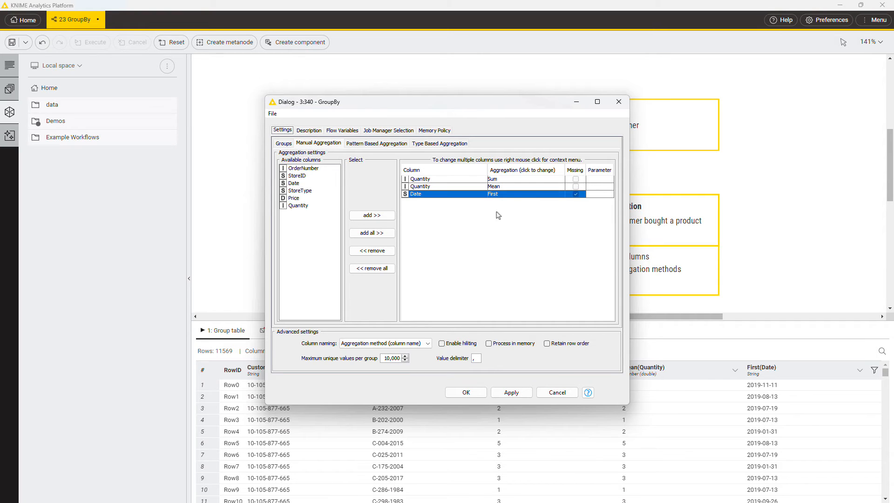
left_click(524, 193)
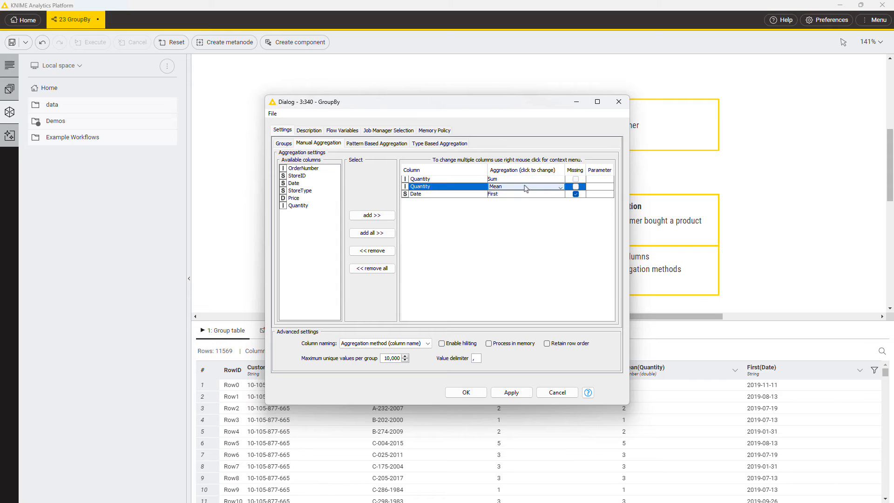
mouse_move(523, 196)
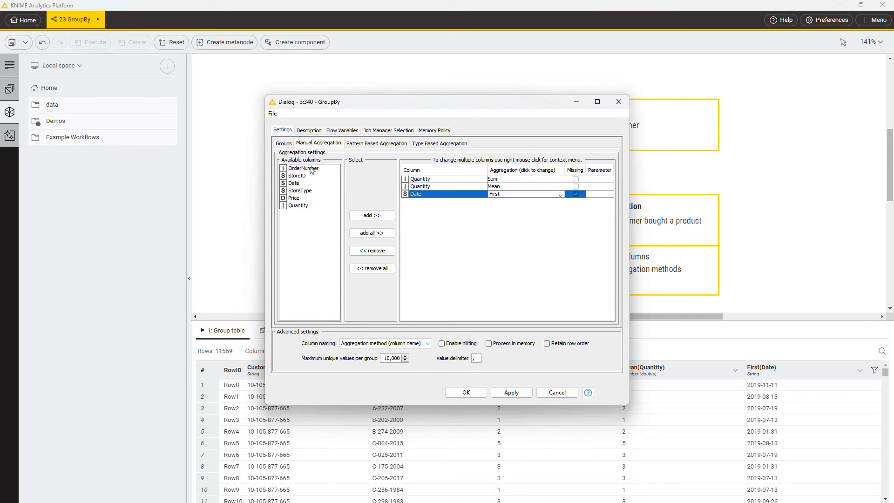
left_click(303, 168)
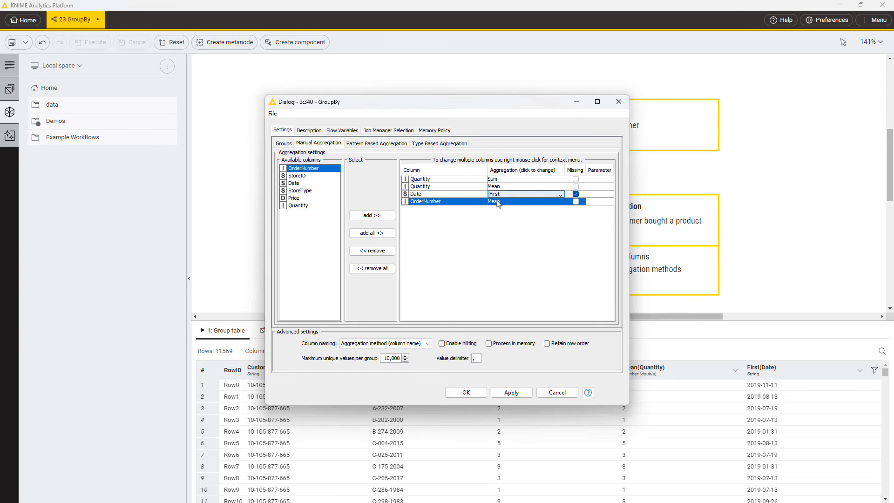
left_click(525, 201)
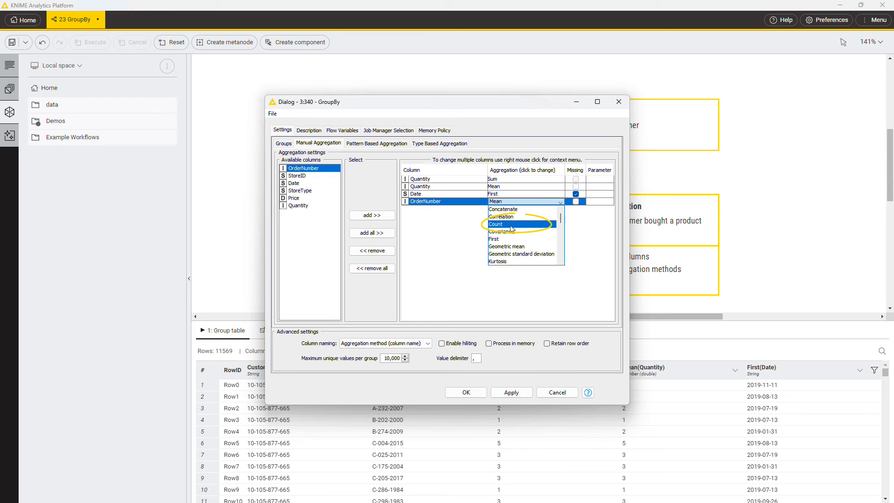
Step: Set Count for OrderNumber and StoreID, then execute the GroupBy node
left_click(497, 224)
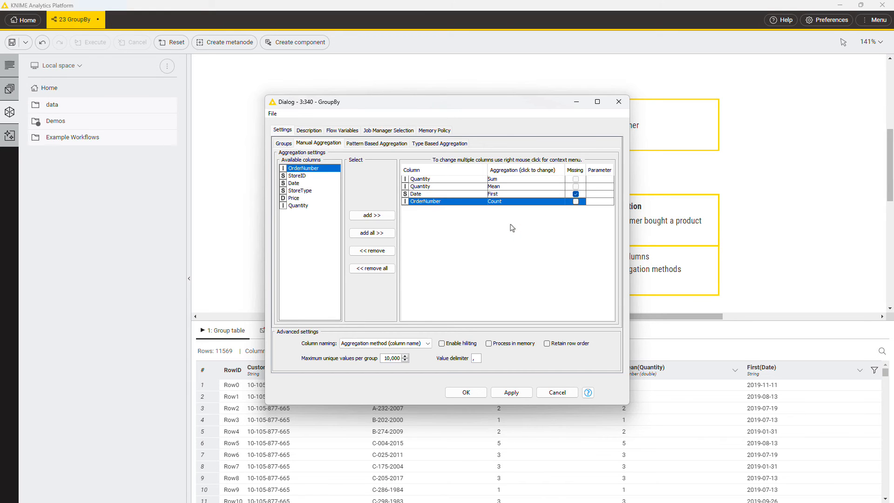
left_click(521, 209)
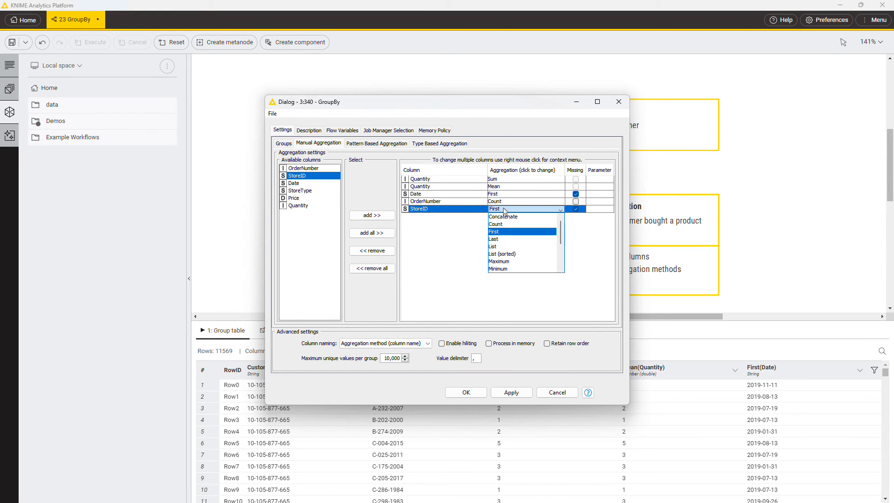
left_click(495, 223)
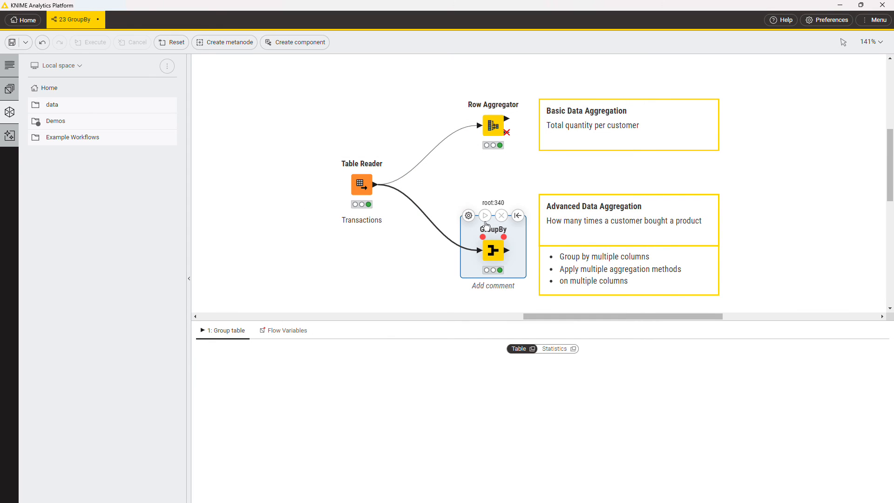
left_click(484, 215)
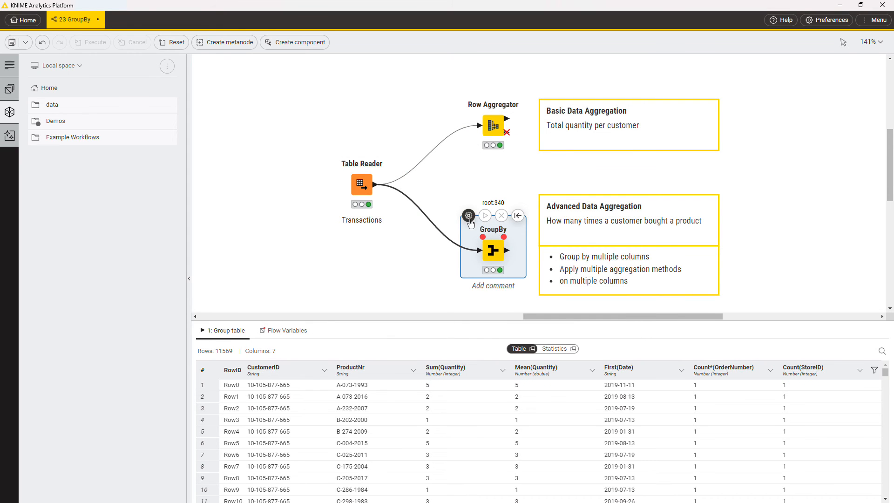